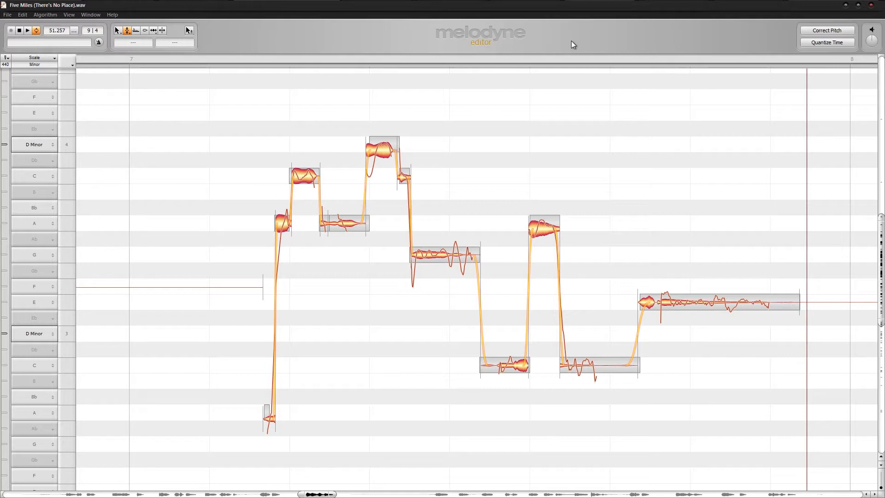
- Reset the final sustained note of the Five Miles vocal to its original pitch
click(27, 30)
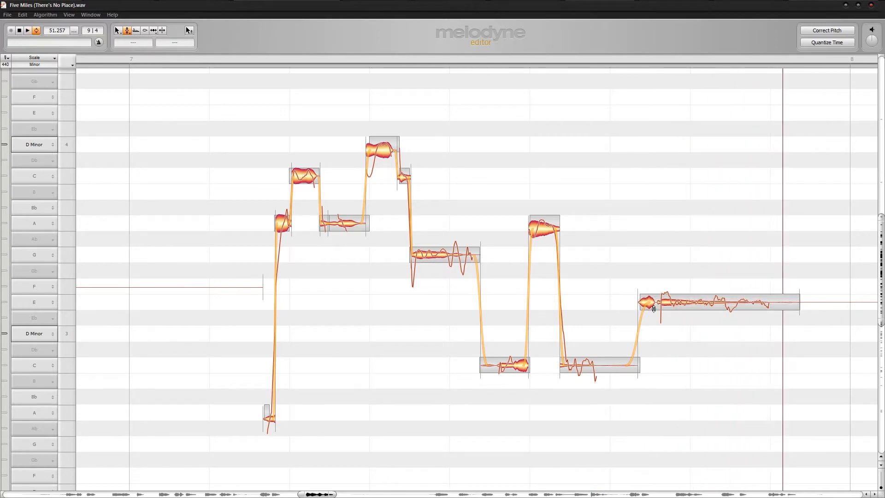
click(161, 31)
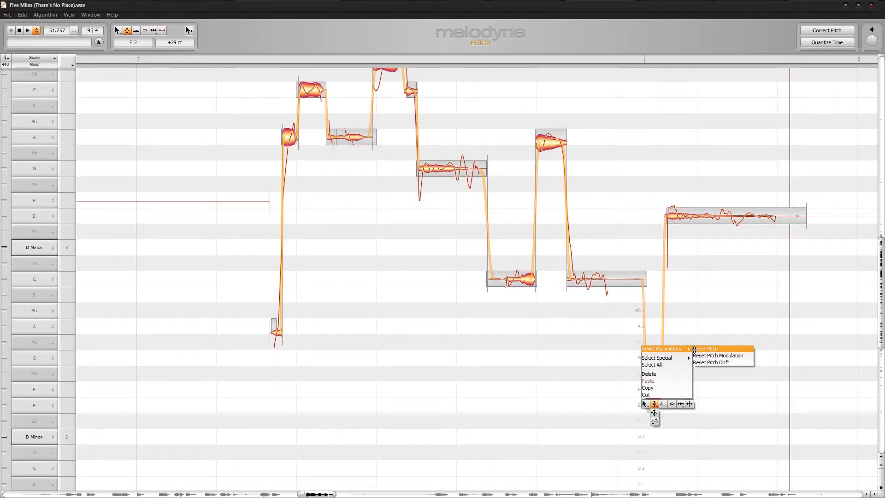
click(705, 349)
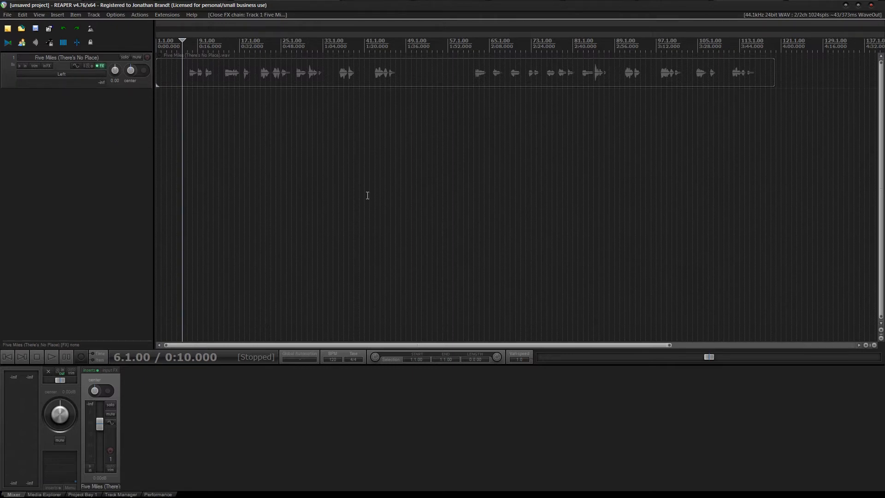
mouse_move(92, 63)
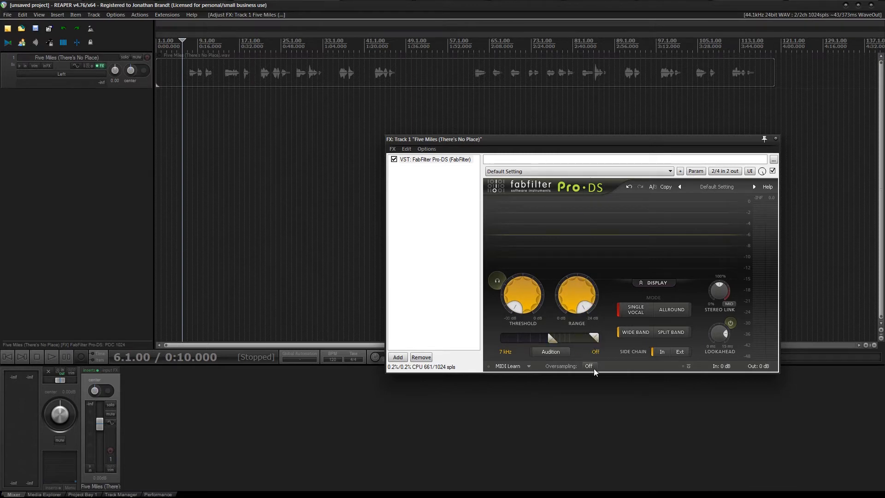
- Set FabFilter Pro-DS oversampling to 4x on the Five Miles vocal track
click(589, 365)
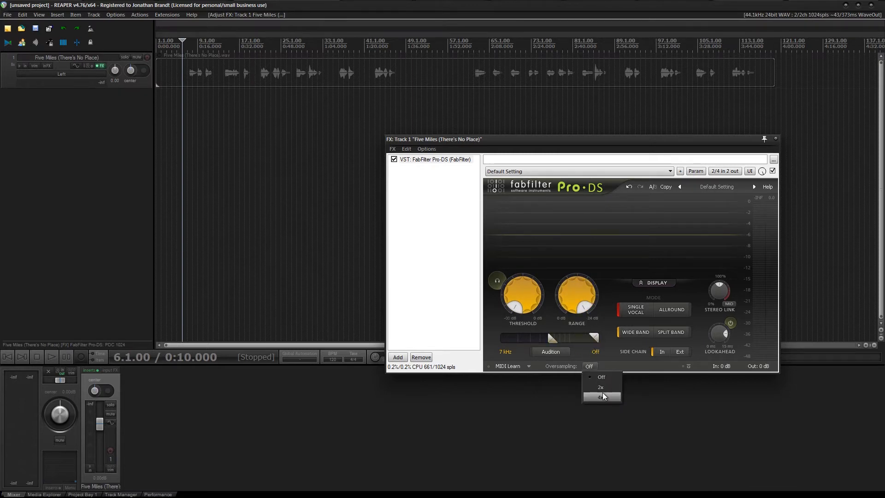
click(599, 396)
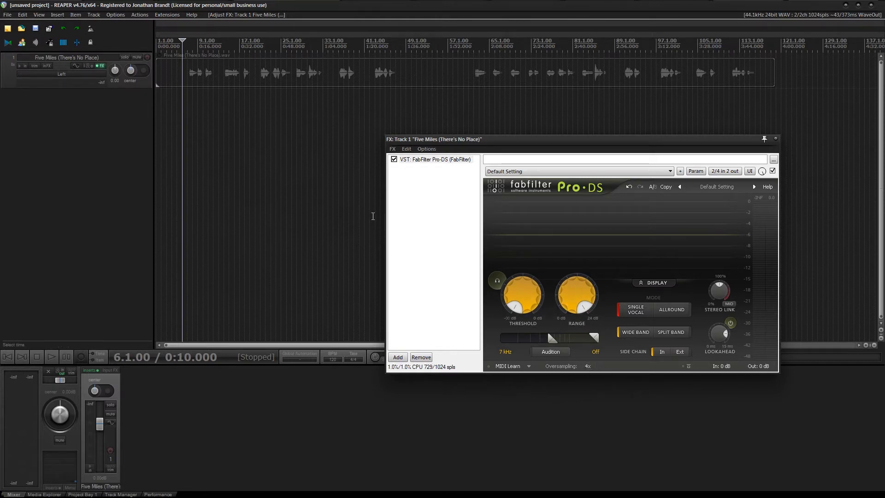
click(51, 356)
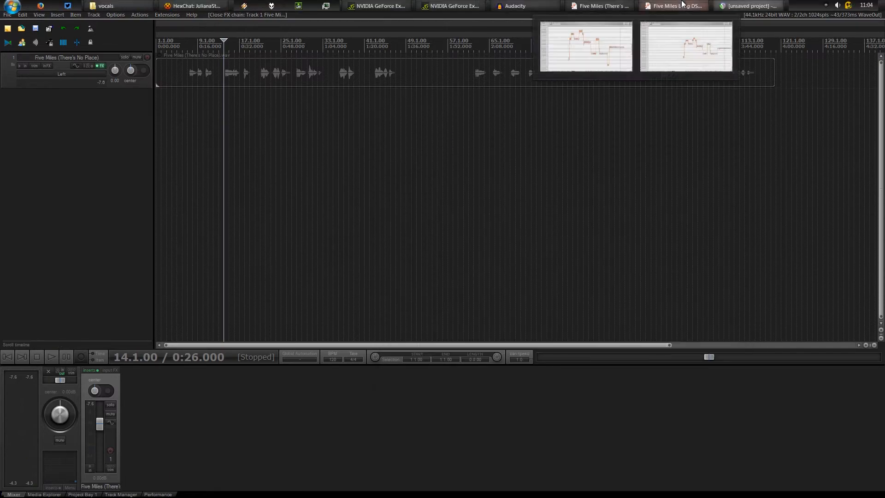
- Inspect the Five Miles Long DS_m take in Melodyne with all notes deselected, then close it
click(673, 5)
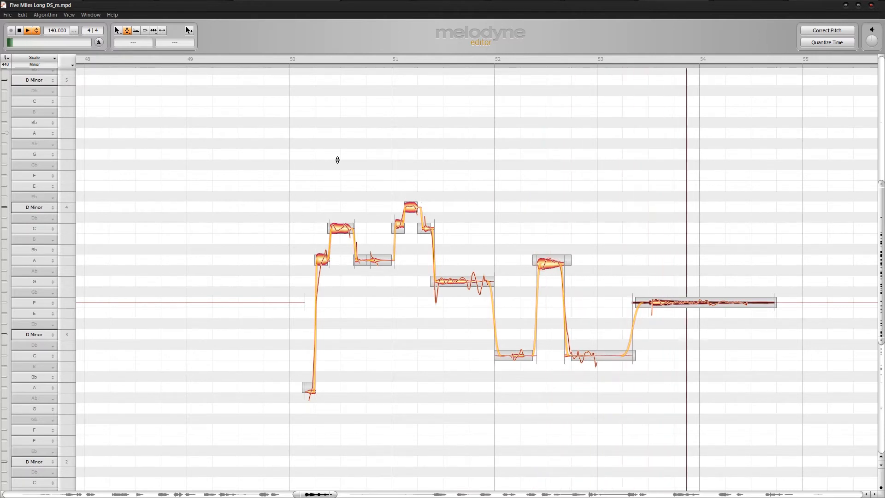
click(35, 30)
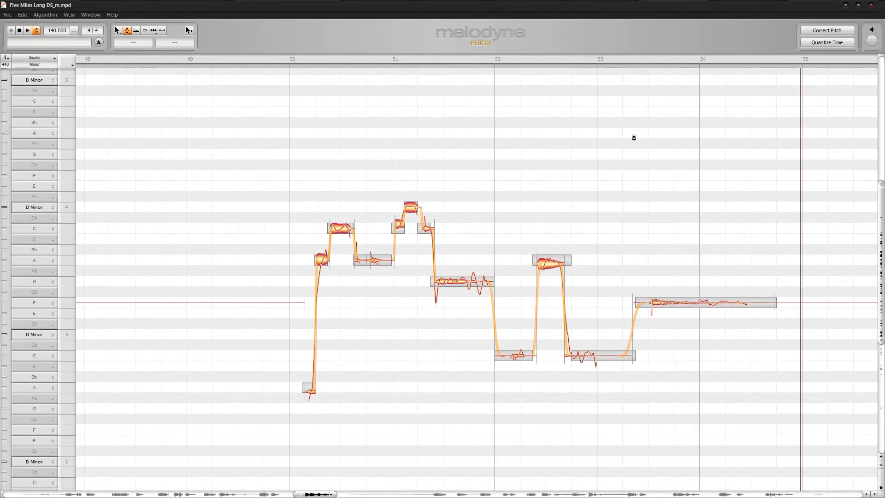
mouse_move(845, 5)
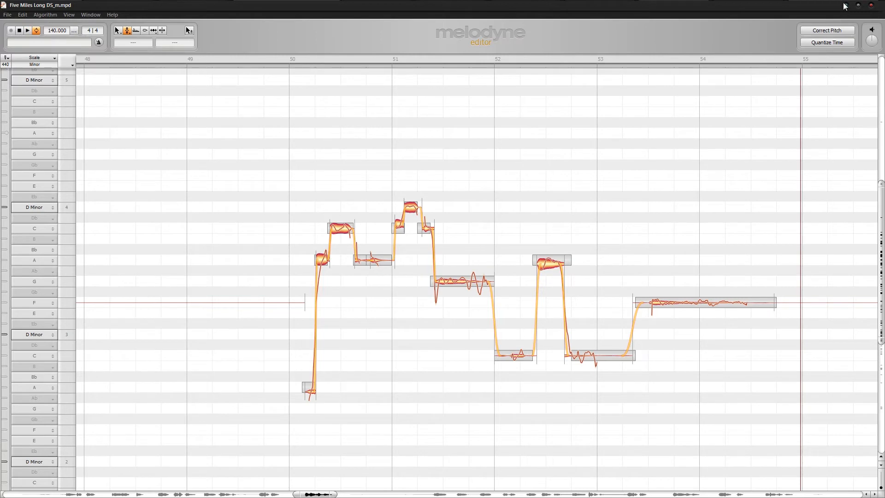
mouse_move(860, 6)
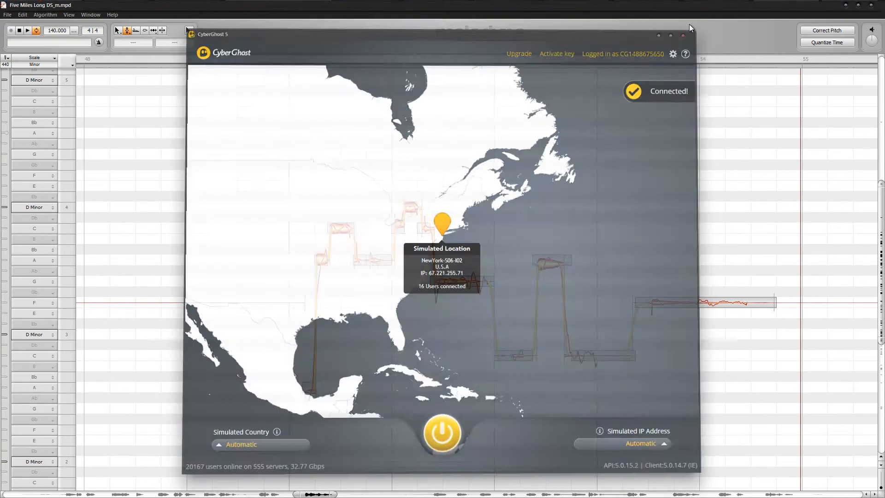
click(672, 5)
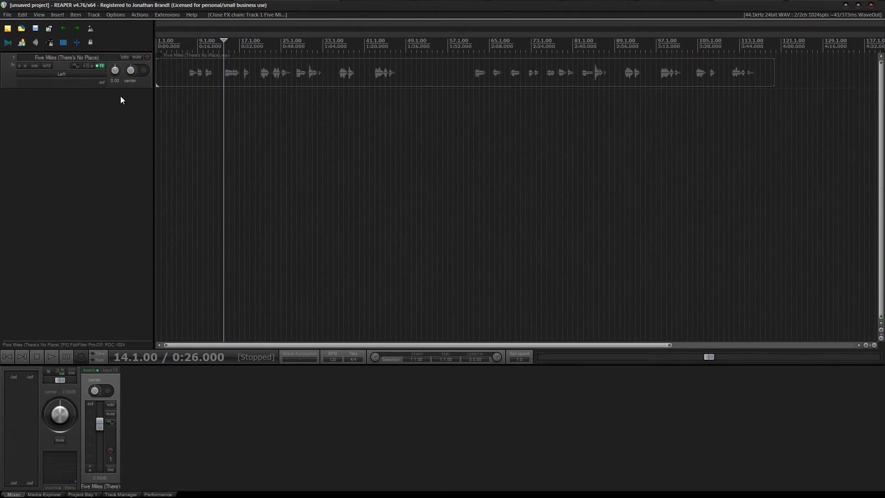
mouse_move(130, 104)
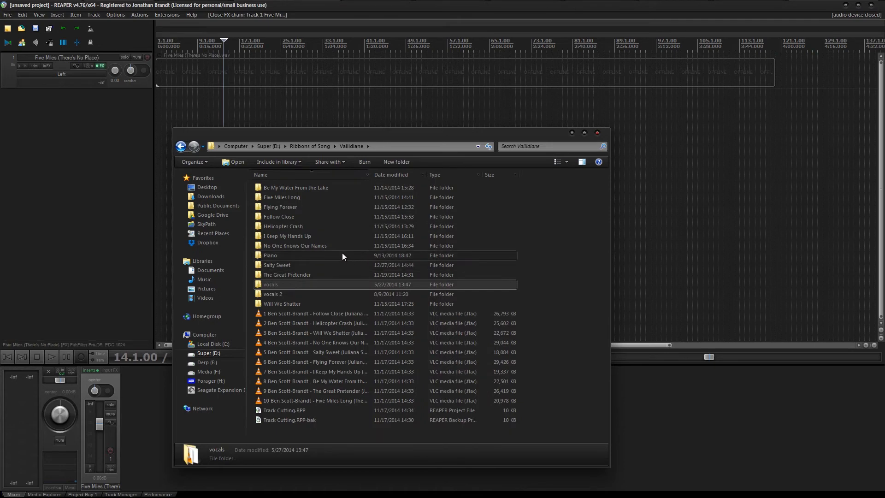
mouse_move(293, 202)
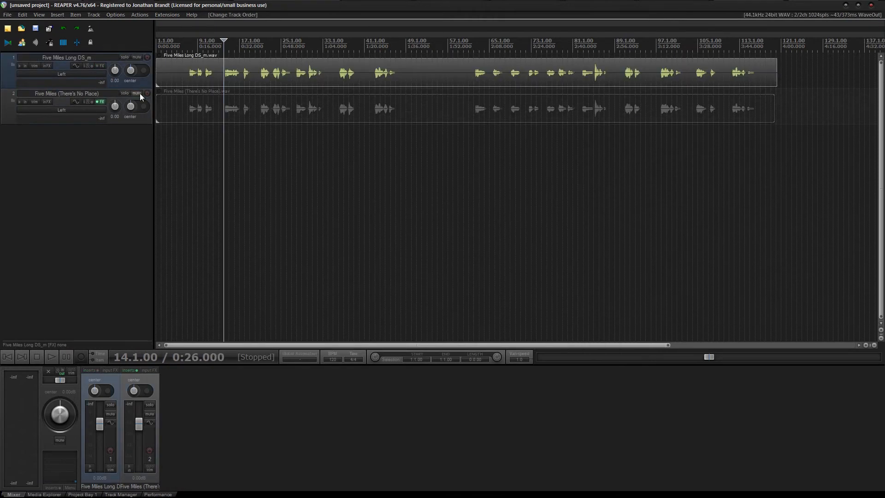
- Duplicate the Five Miles vocal, phase-invert the copy, and place both under a folder track
click(62, 94)
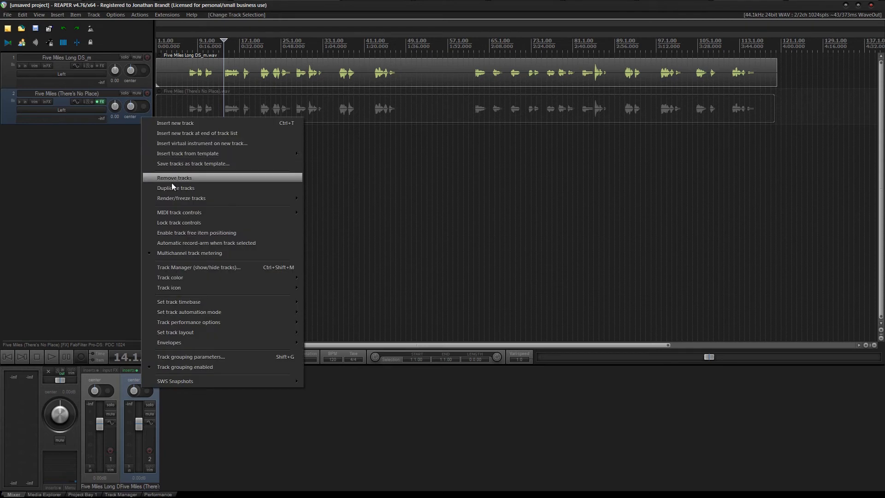
click(176, 188)
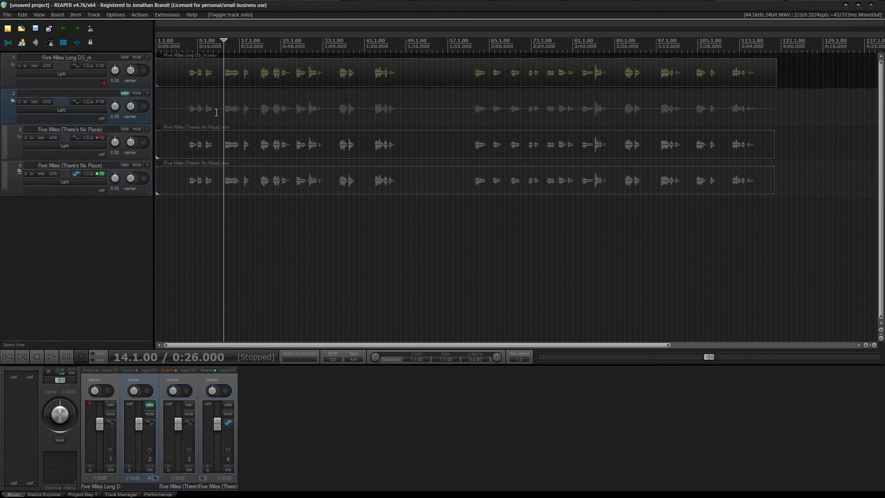
click(51, 357)
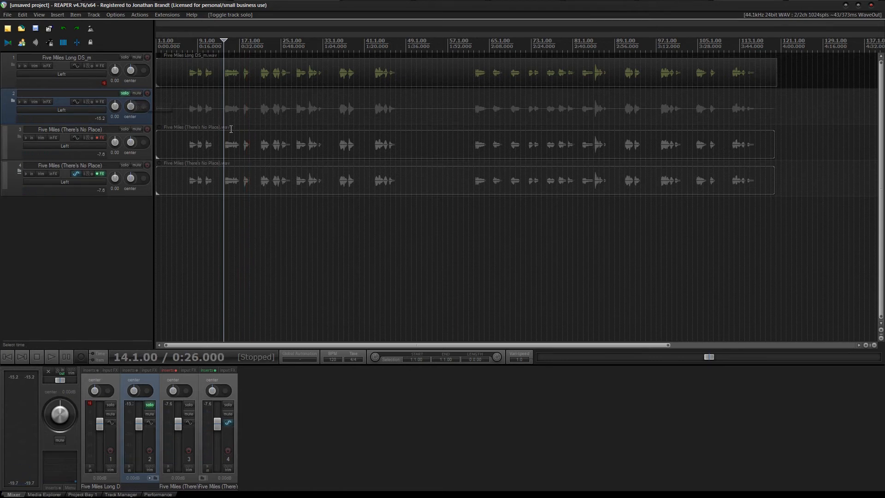
click(306, 107)
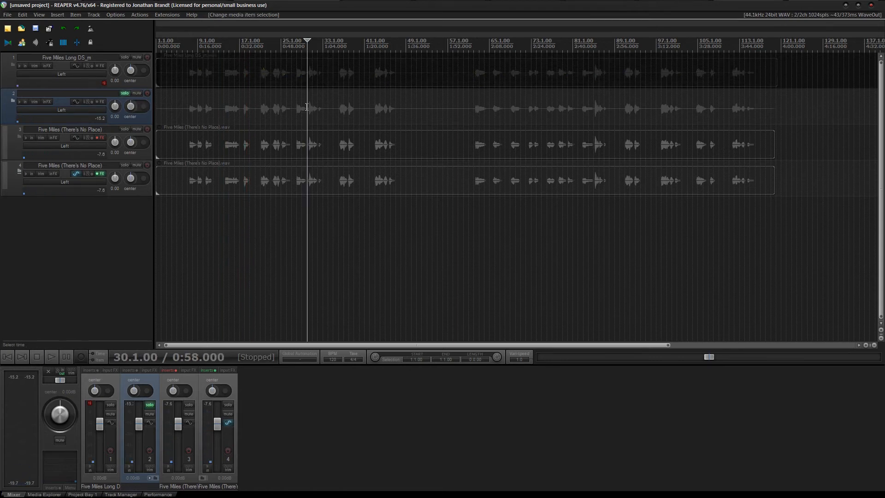
click(51, 356)
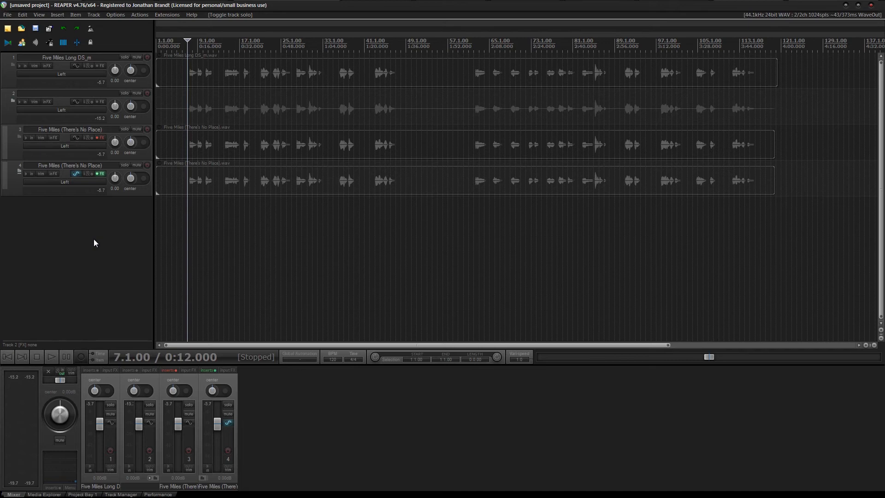
click(51, 356)
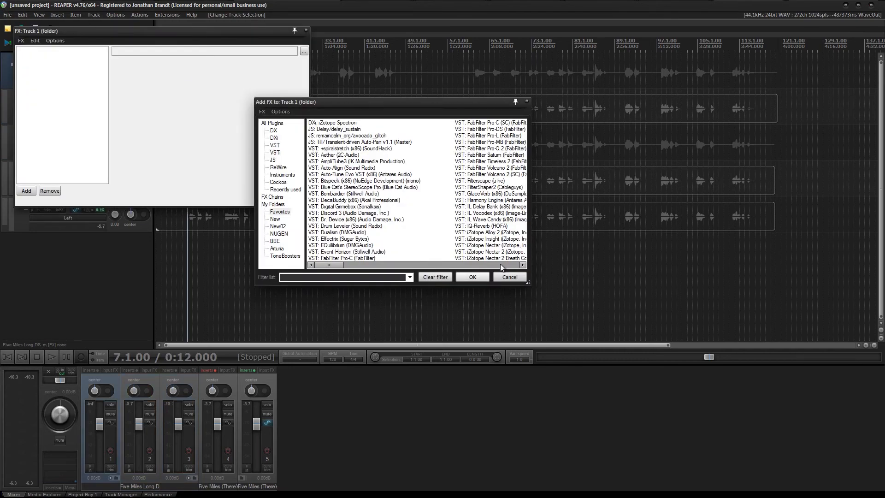
- Add iZotope Nectar 2 to the folder track with the Folk Tape Recording preset
click(489, 252)
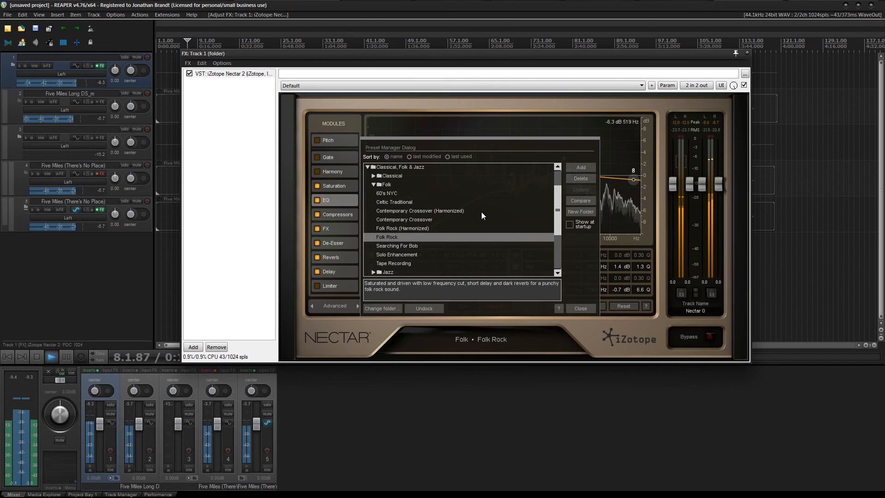
click(394, 254)
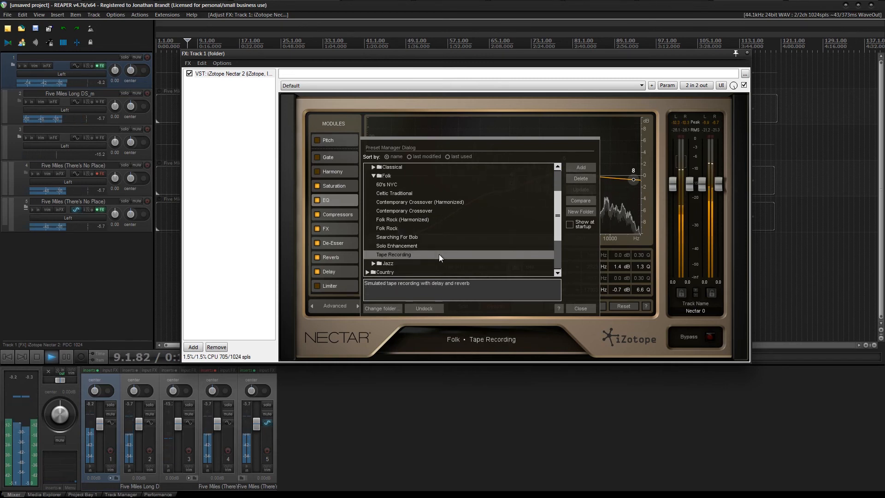
click(580, 308)
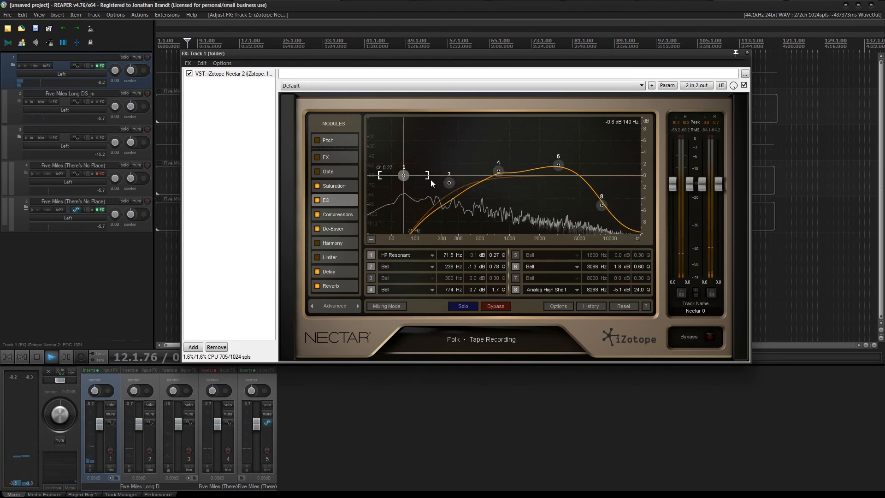
- Raise Nectar's low cut to about 133 Hz and boost the high shelf 7.5 dB near 6.9 kHz
drag(403, 176, 403, 175)
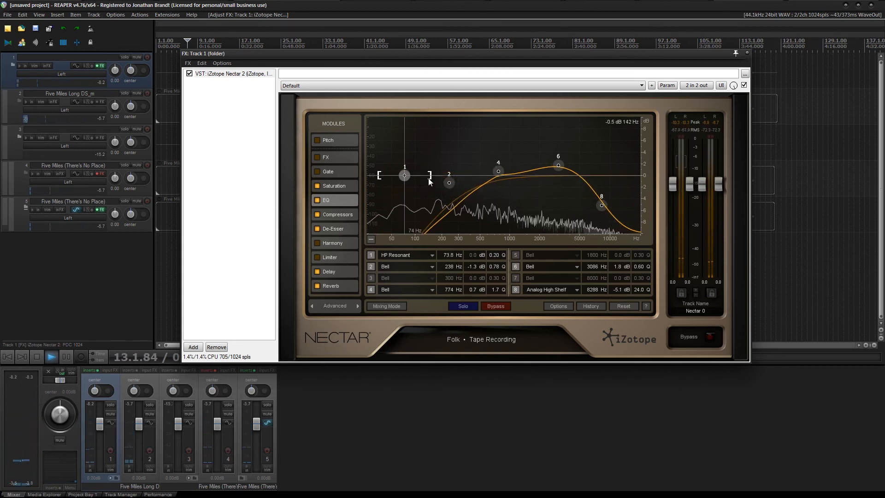
drag(405, 175, 426, 175)
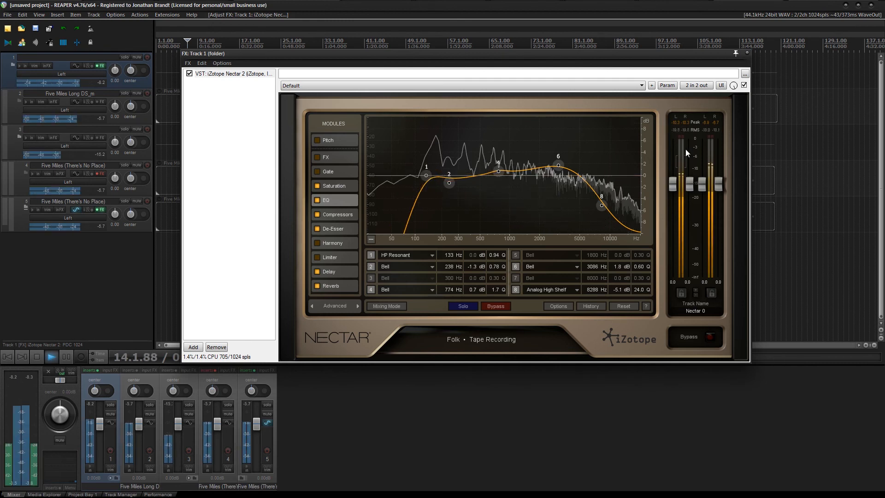
drag(601, 206, 593, 133)
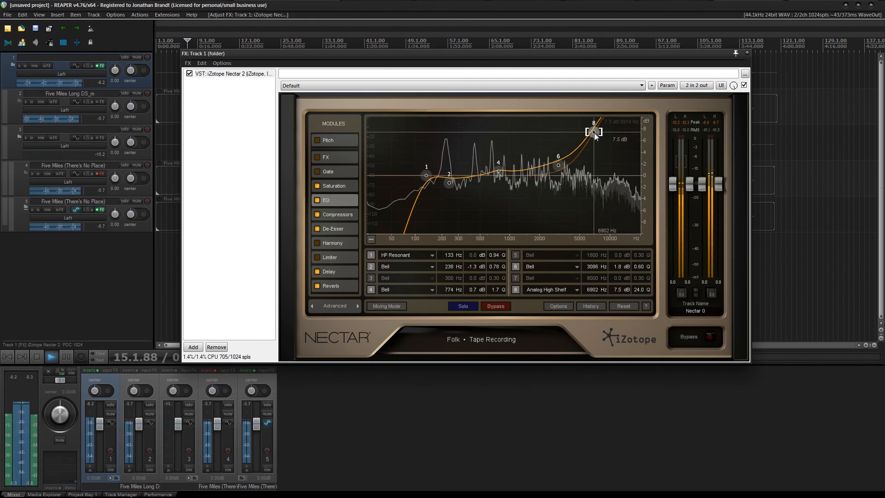